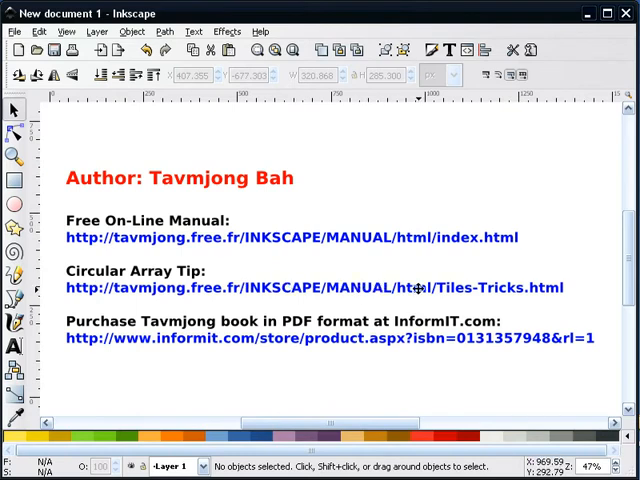
mouse_move(308, 300)
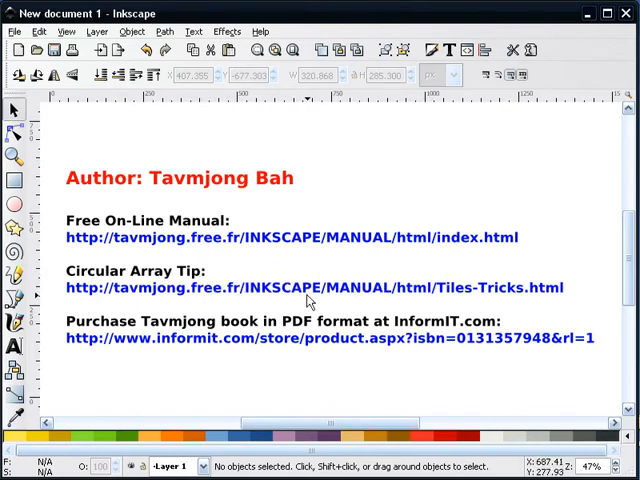
Review the circular-array tips figure in the online manual before returning to the drawing
click(292, 236)
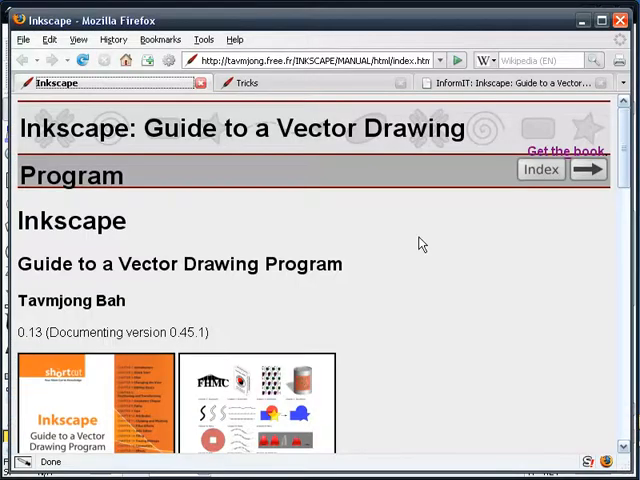
click(244, 84)
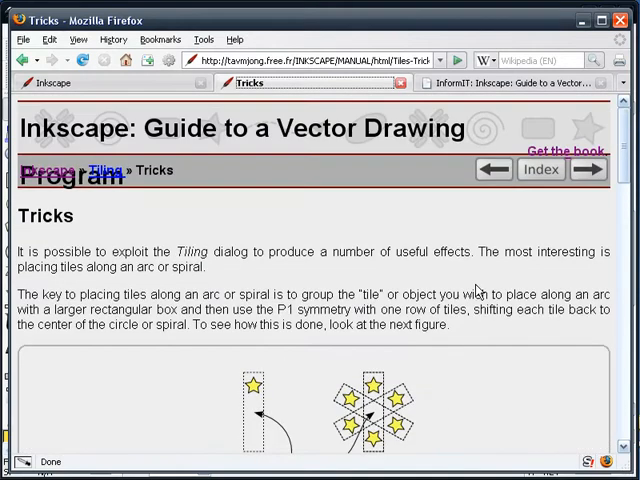
scroll(down, 3)
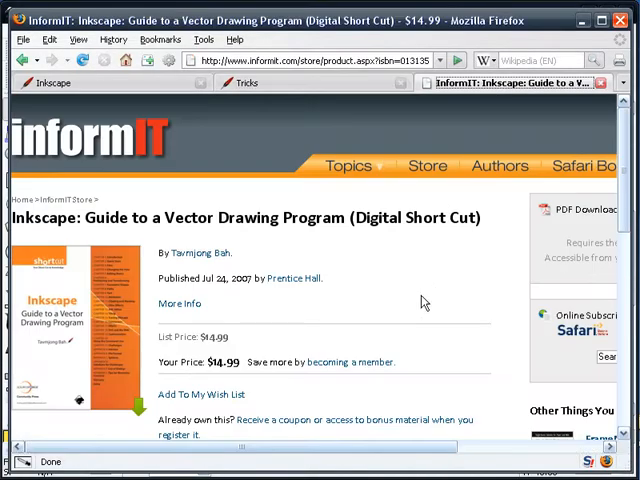
mouse_move(324, 334)
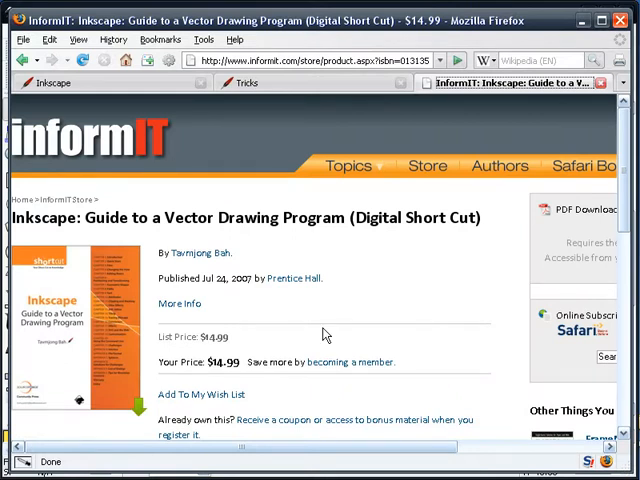
scroll(down, 3)
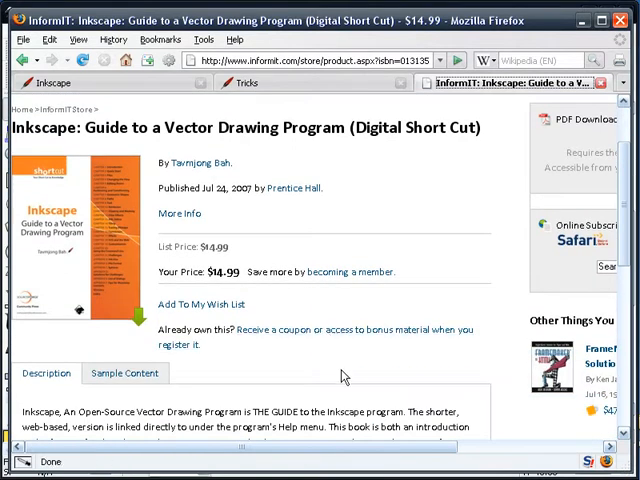
scroll(up, 3)
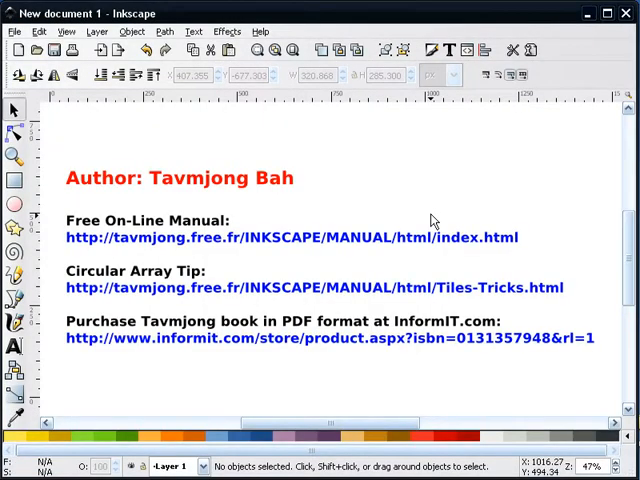
scroll(down, 3)
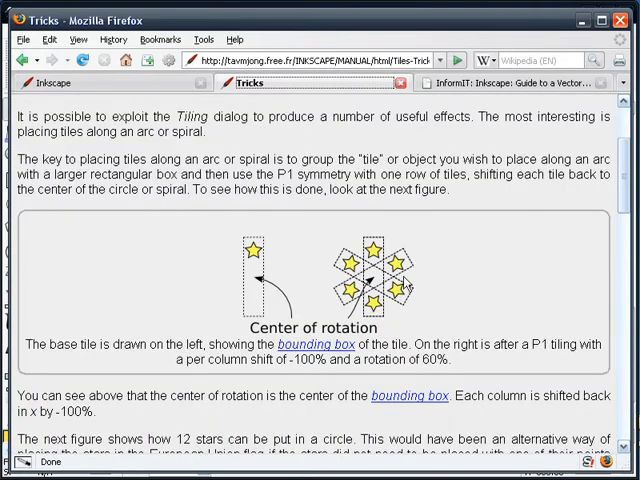
mouse_move(248, 316)
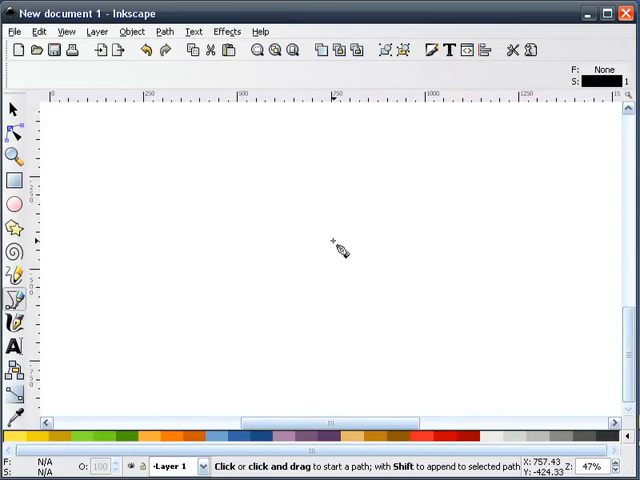
Draw a vertical straight line mid-page and enable node-to-grid snapping in Document Properties
click(302, 200)
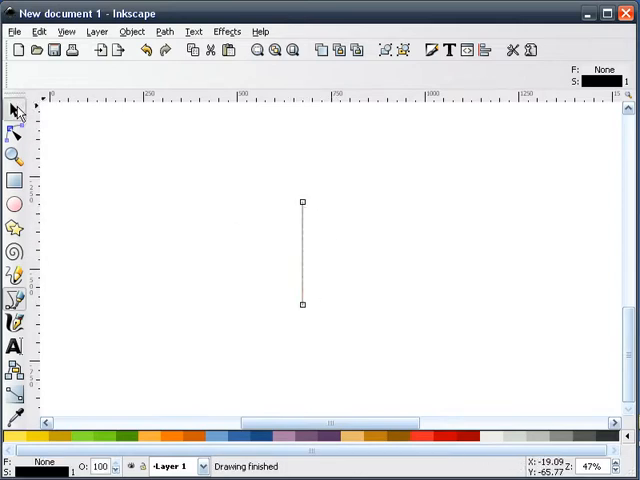
click(14, 108)
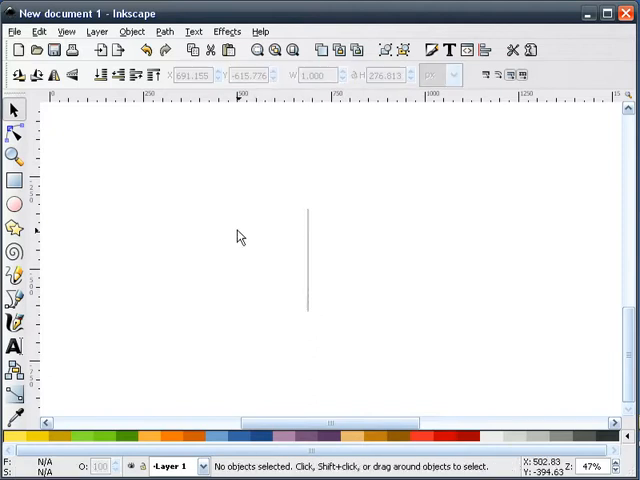
click(14, 32)
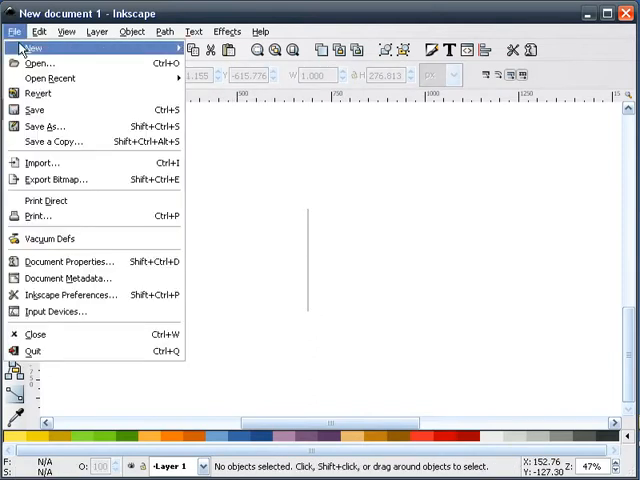
click(68, 260)
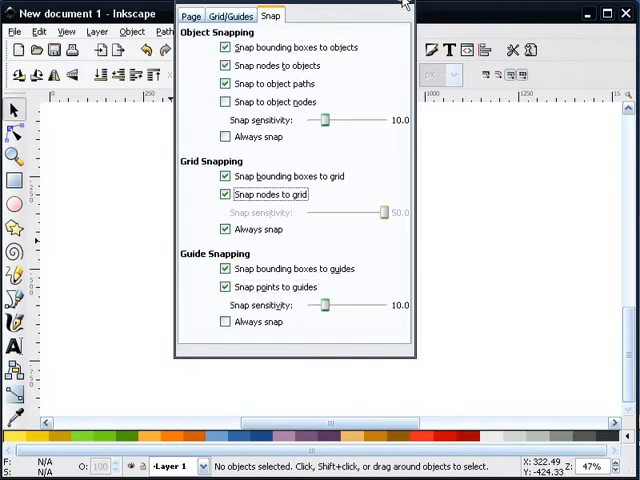
click(406, 14)
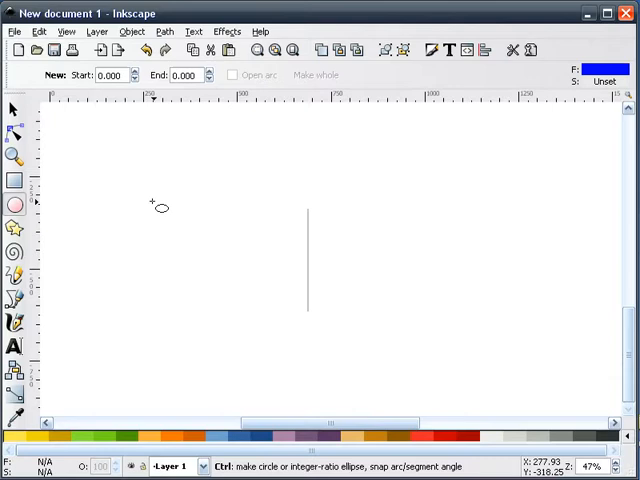
Draw a small circle, move it onto the line's top end and remove its fill, keeping the blue outline
drag(150, 200, 184, 236)
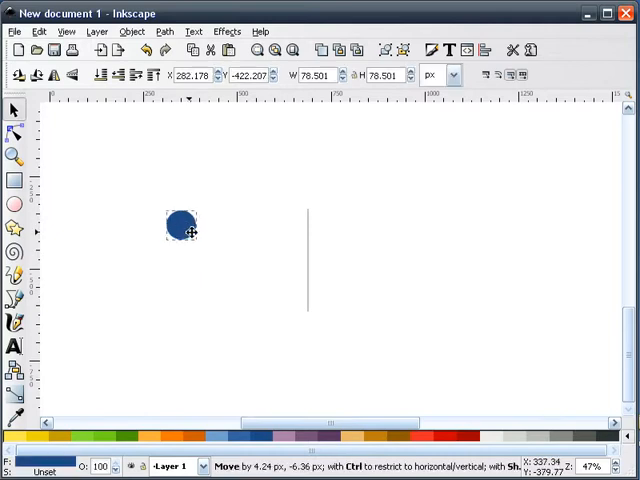
drag(184, 228, 300, 212)
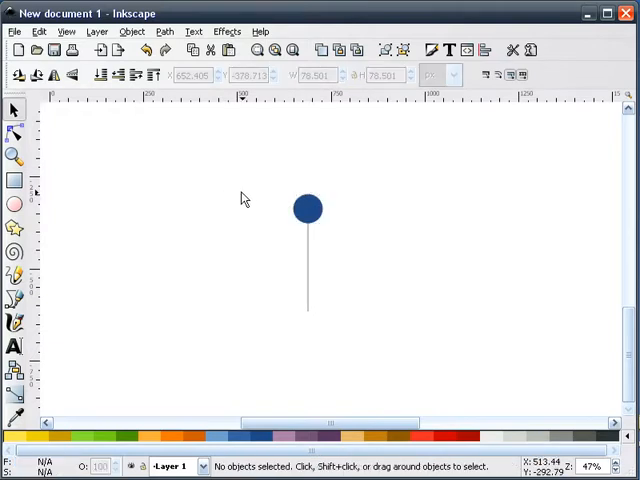
click(308, 208)
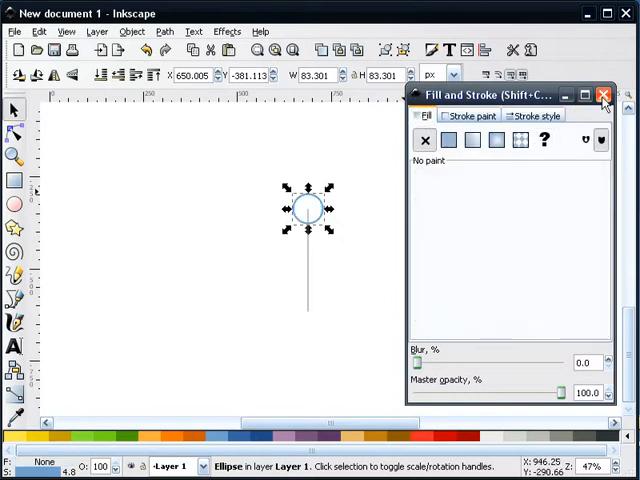
click(604, 96)
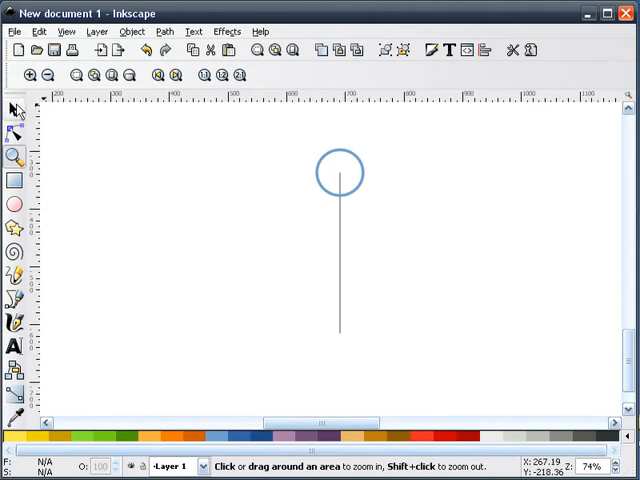
click(14, 108)
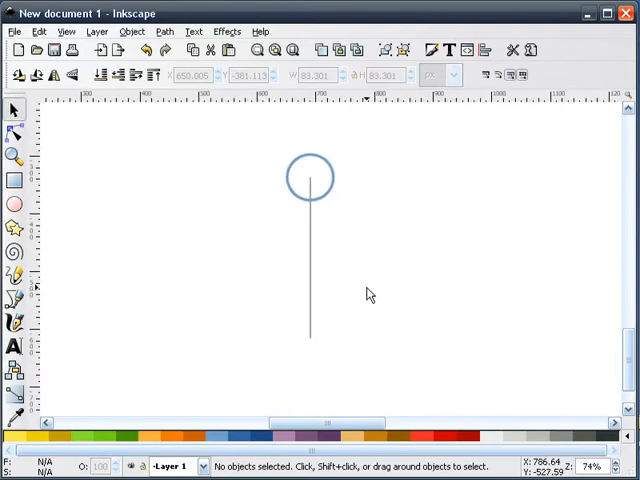
mouse_move(232, 380)
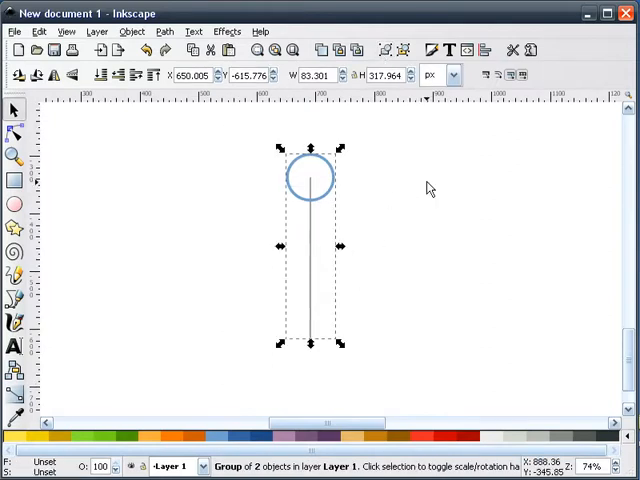
Group the circle and line with Ctrl+G and select the resulting pin group
click(324, 264)
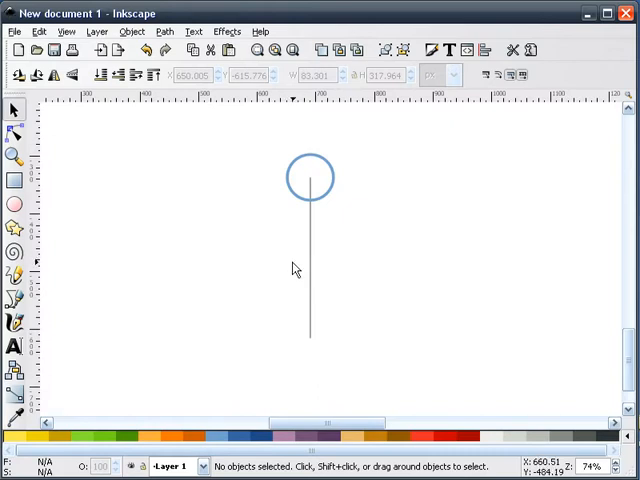
mouse_move(304, 284)
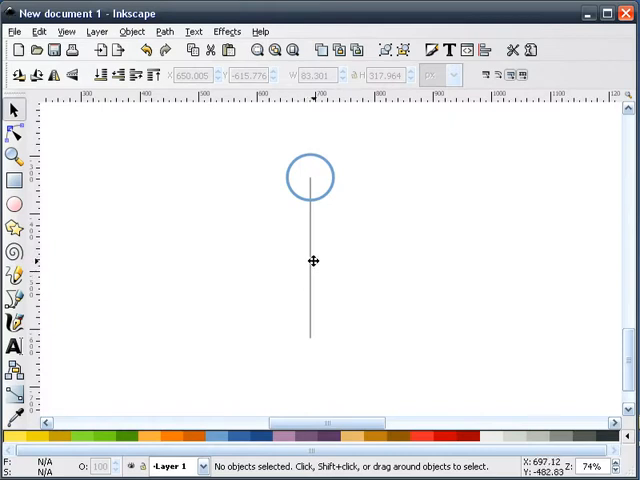
click(312, 262)
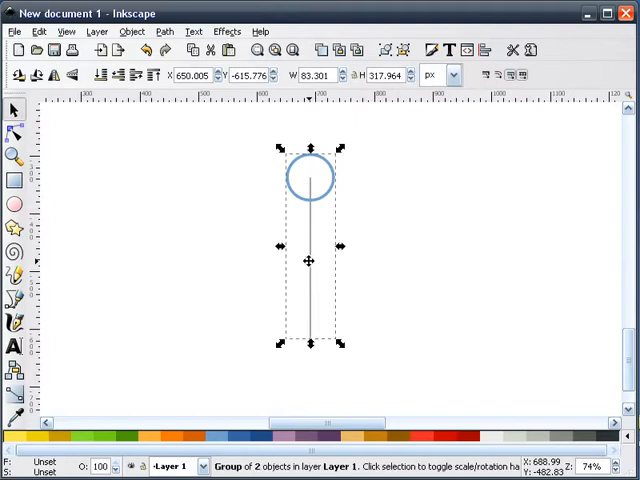
right_click(310, 260)
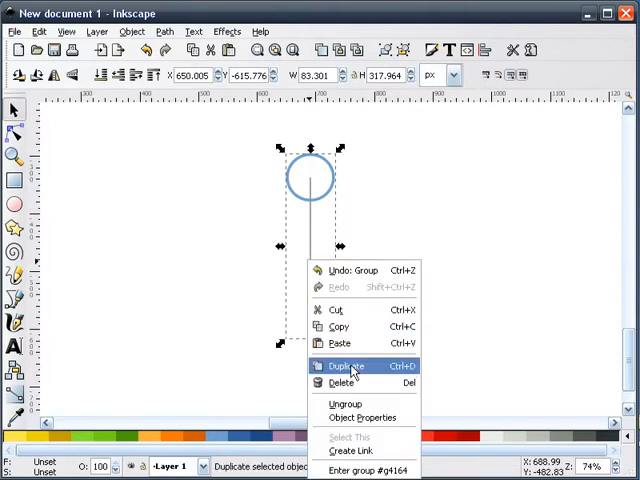
click(348, 364)
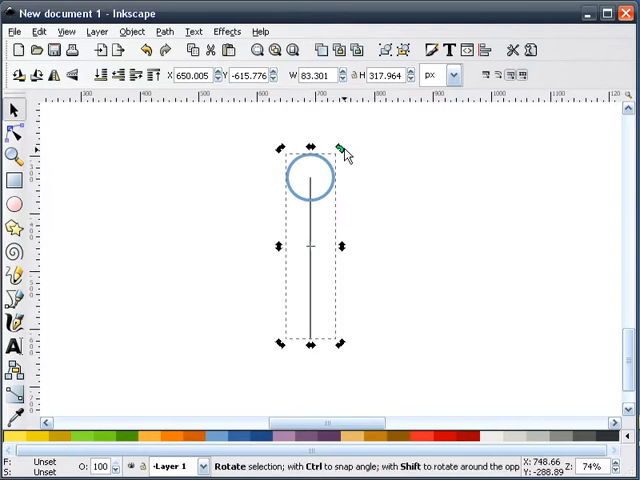
key(ctrl)
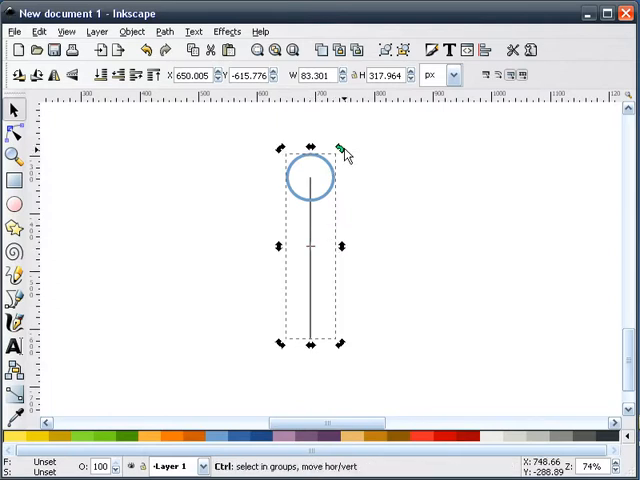
drag(340, 148, 378, 252)
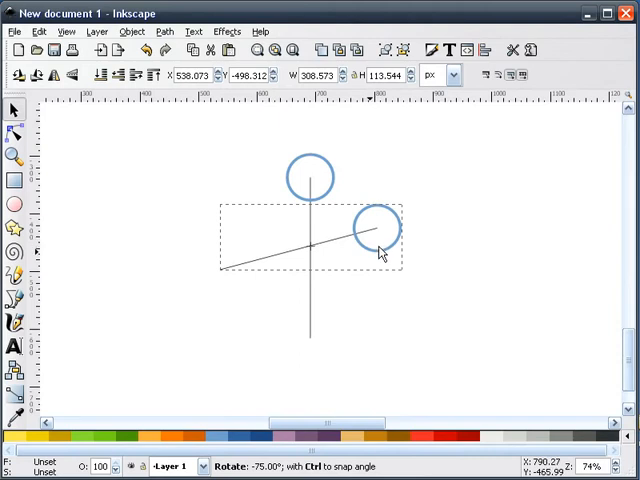
drag(378, 252, 378, 236)
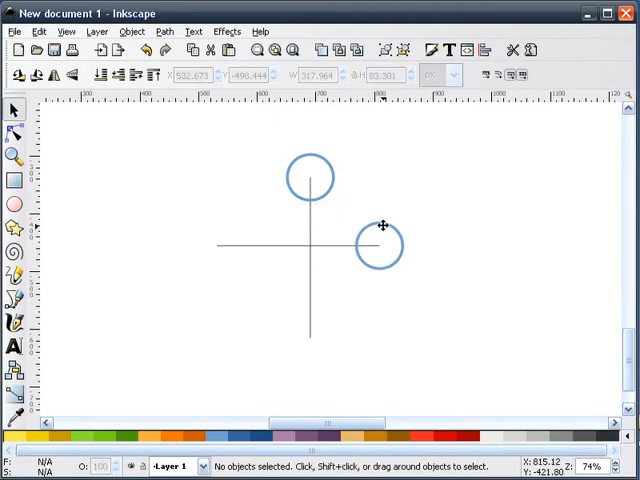
click(378, 244)
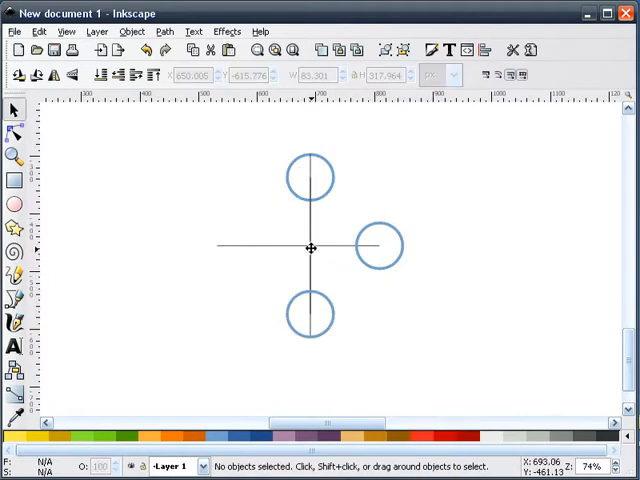
mouse_move(312, 246)
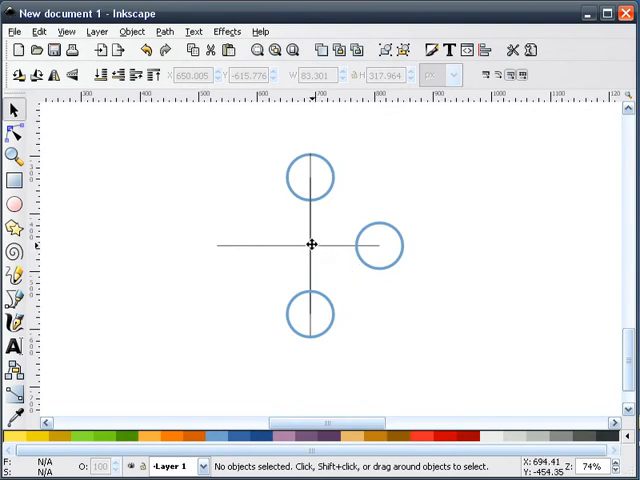
mouse_move(318, 248)
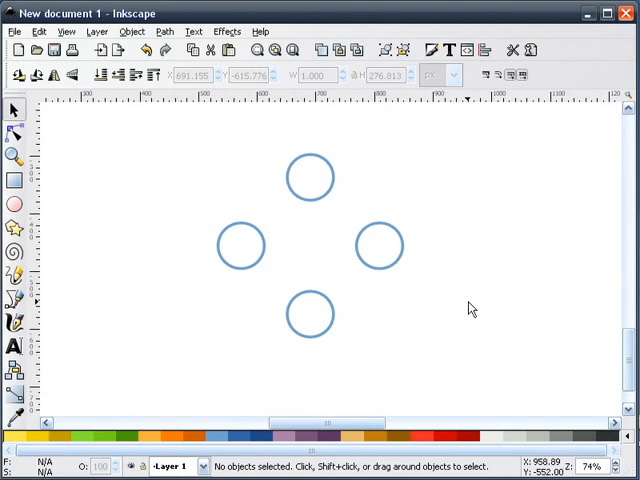
mouse_move(236, 248)
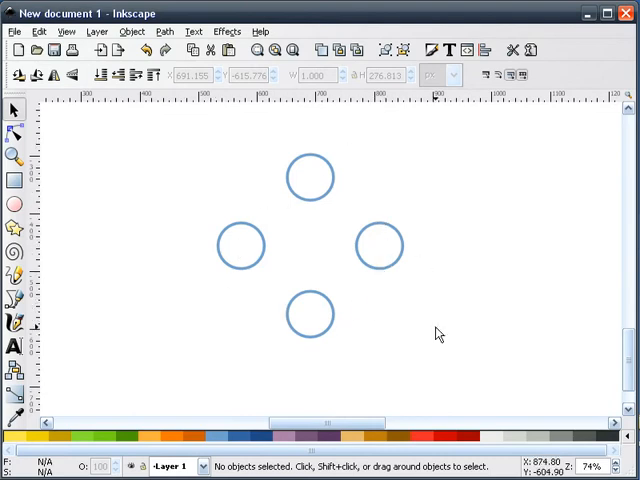
mouse_move(198, 124)
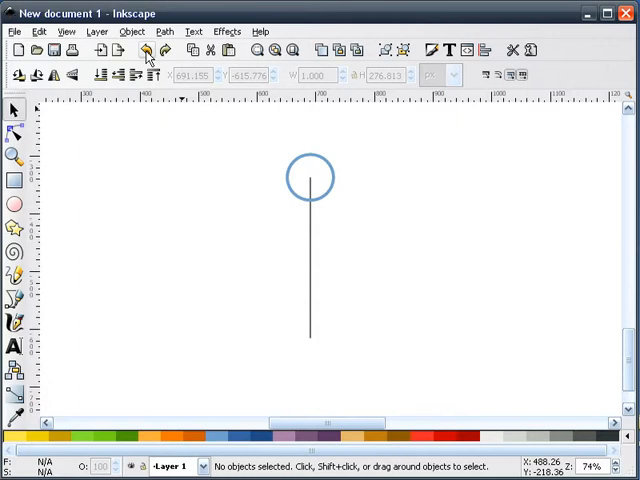
mouse_move(190, 180)
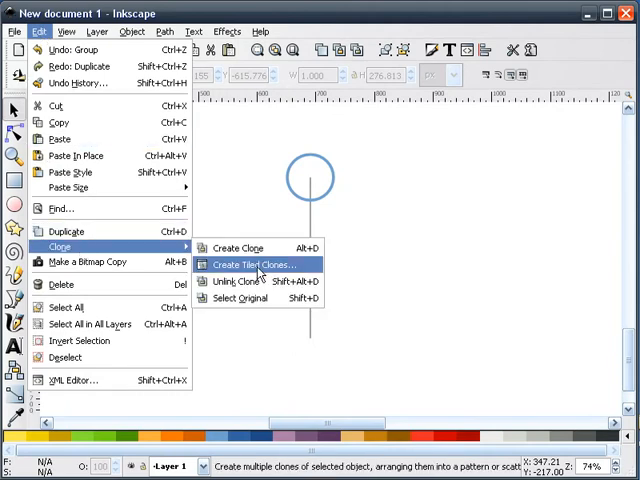
Bring up the Create Tiled Clones dialog from Edit > Clone
click(250, 264)
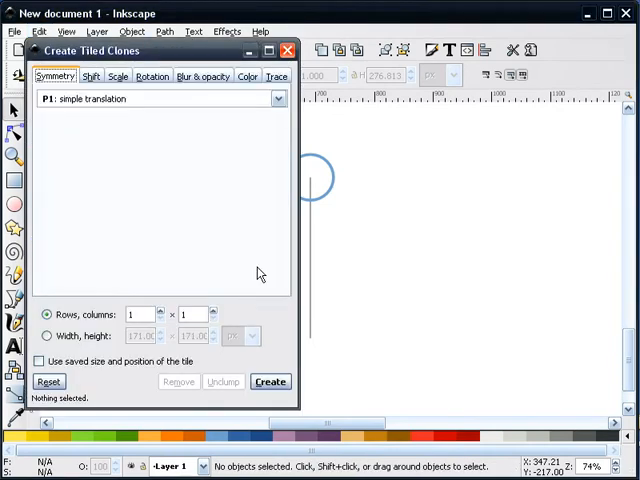
click(288, 50)
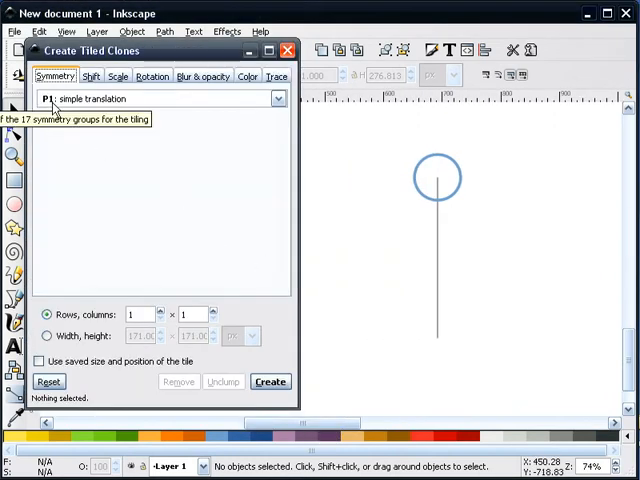
Set Shift X to -100% per row and per column
click(92, 76)
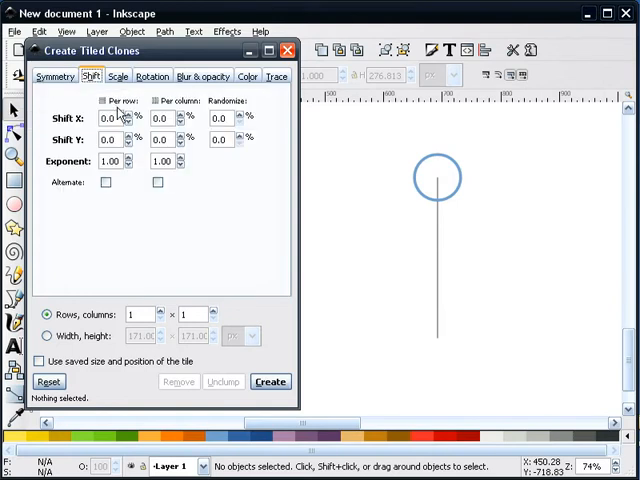
click(108, 118)
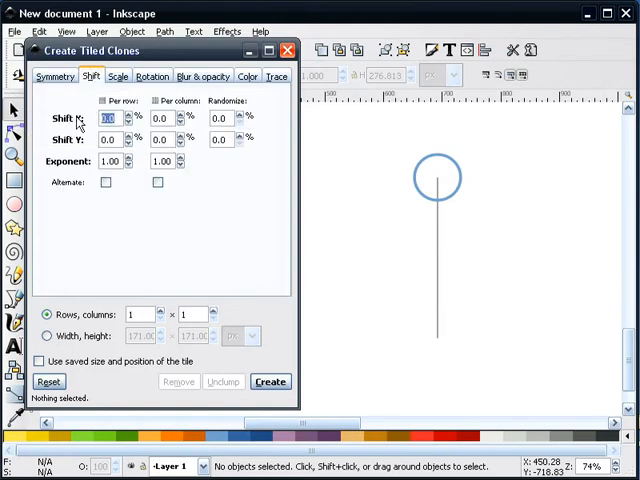
text(-100)
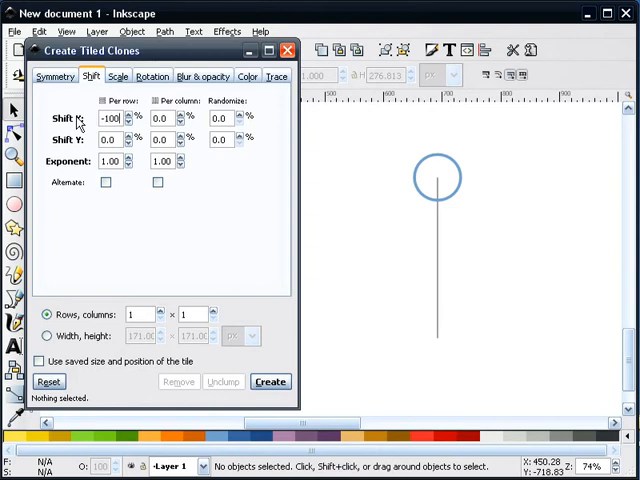
click(168, 118)
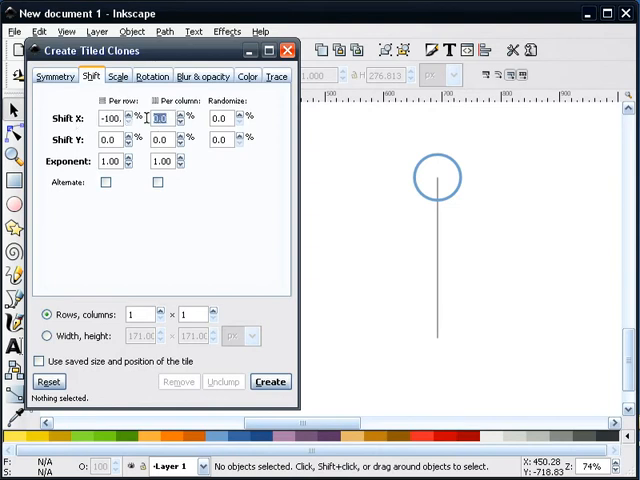
text(-100)
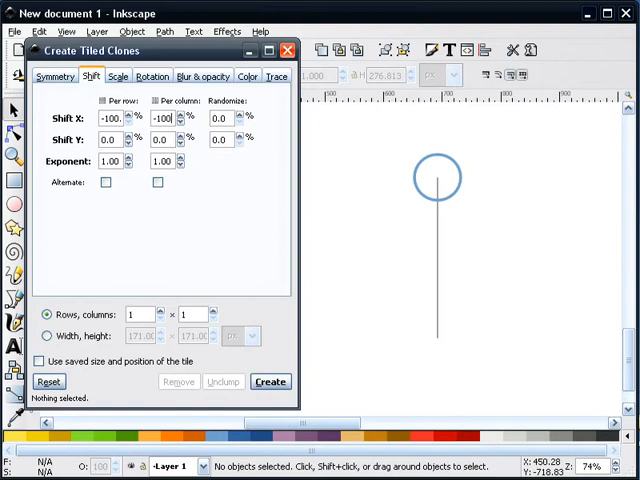
Set rotation to 60° per row and column and make one row of six columns
click(152, 76)
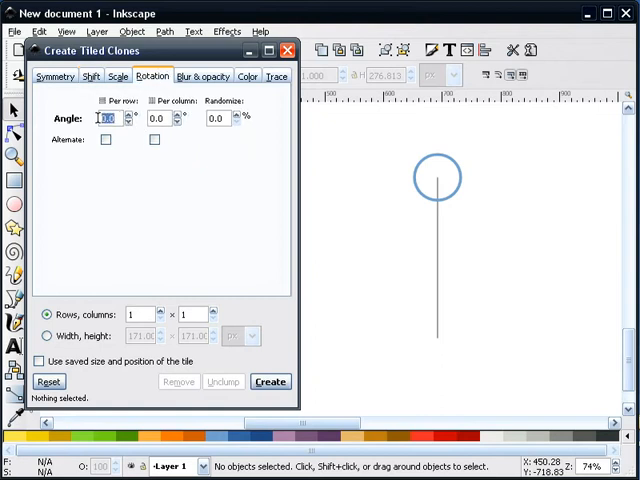
text(60.0)
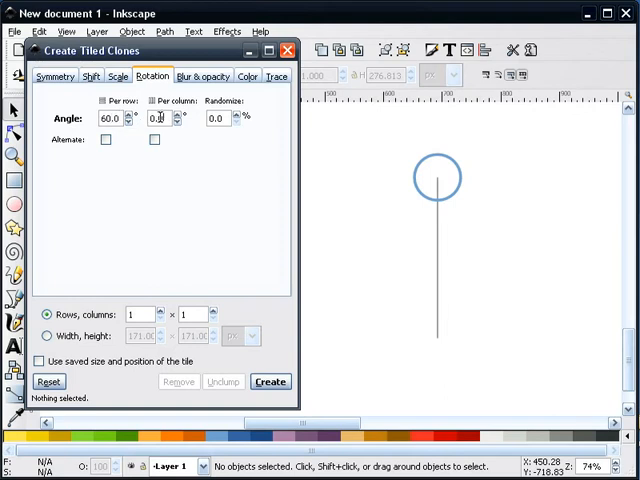
text(60)
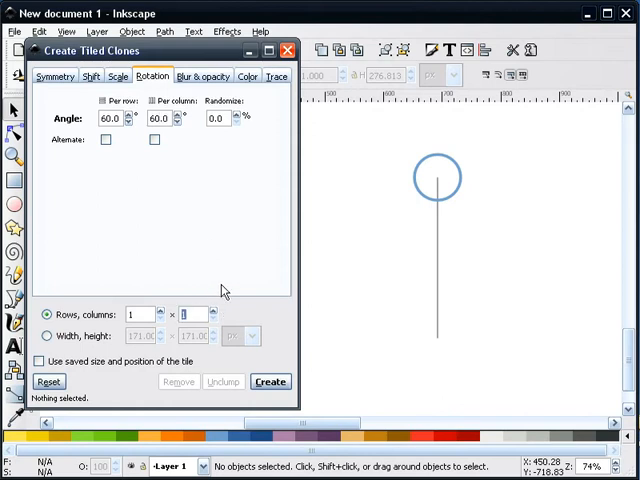
text(6)
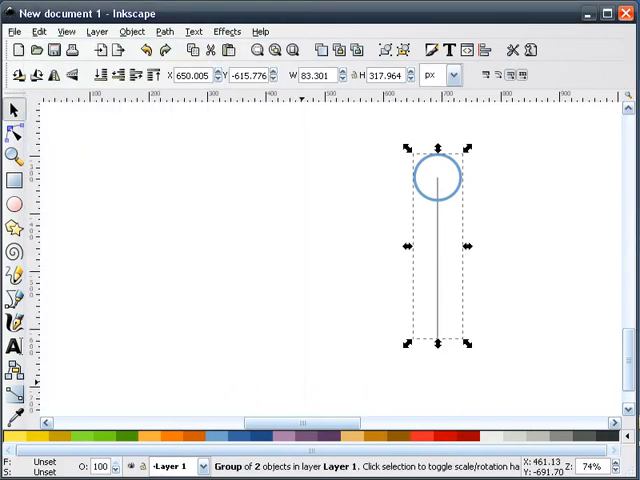
Create six tiled clones of the pin group forming a ring, then dismiss the dialog
click(268, 382)
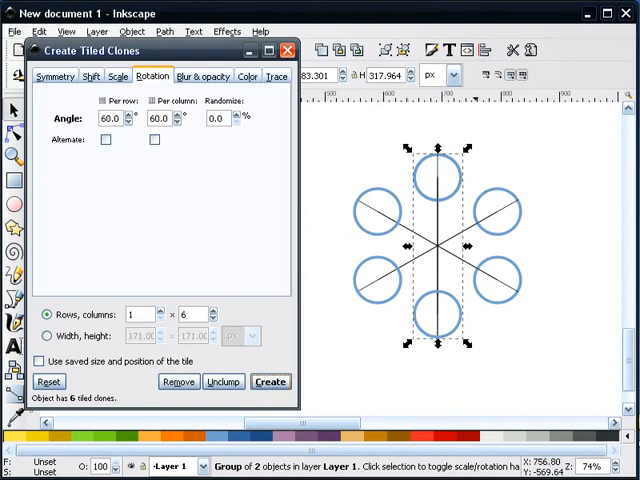
click(288, 52)
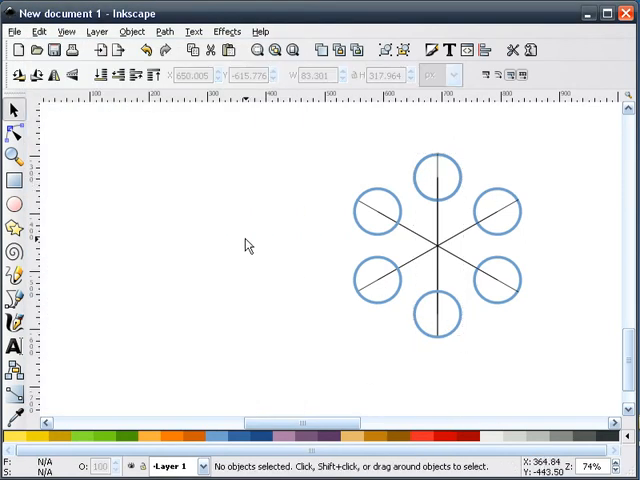